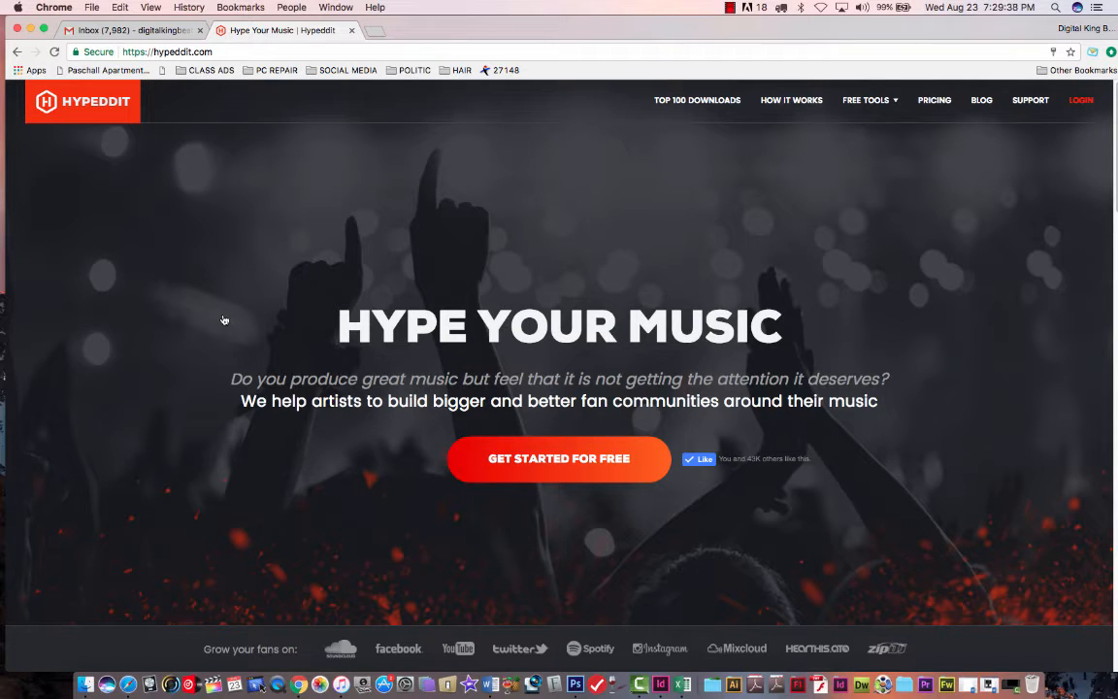
{"action": "mouse_move", "coordinate": [649, 203]}
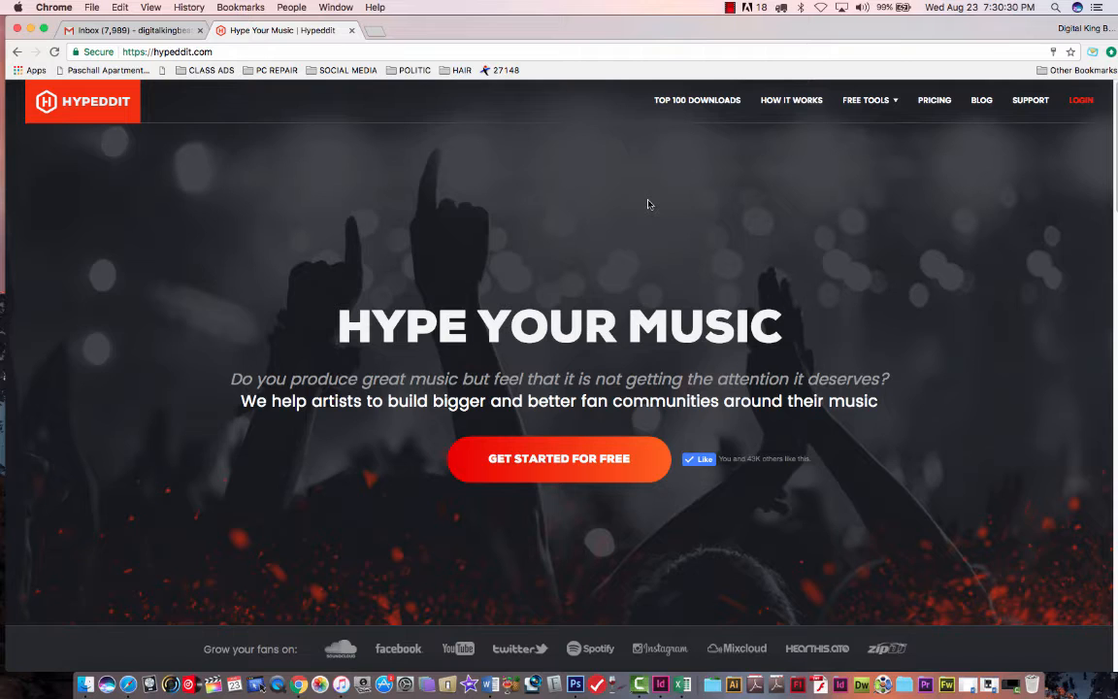
{"action": "mouse_move", "coordinate": [870, 132]}
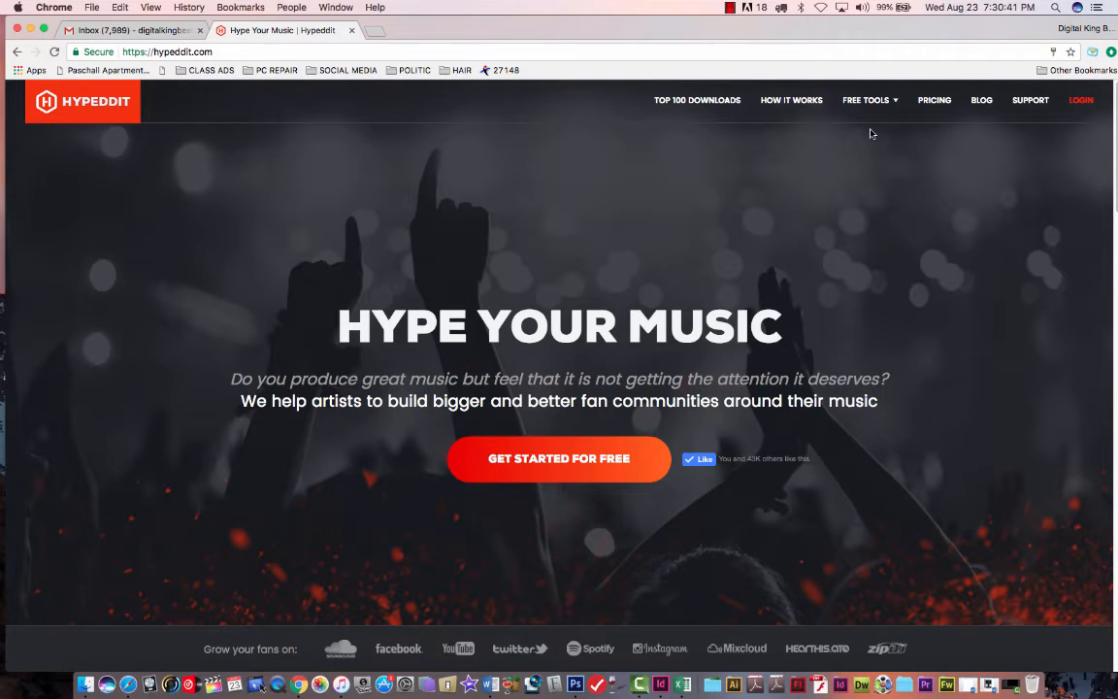
- Go from the Free Tools menu to the SoundCloud to YouTube Converter page
{"action": "left_click", "coordinate": [865, 101]}
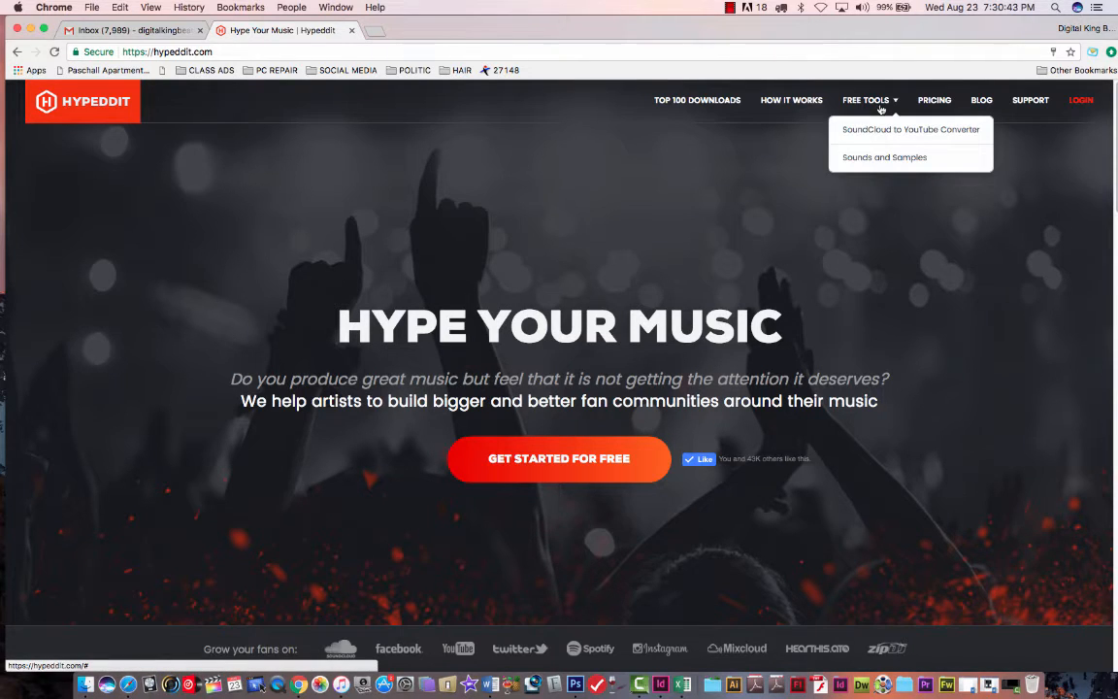
{"action": "mouse_move", "coordinate": [712, 177]}
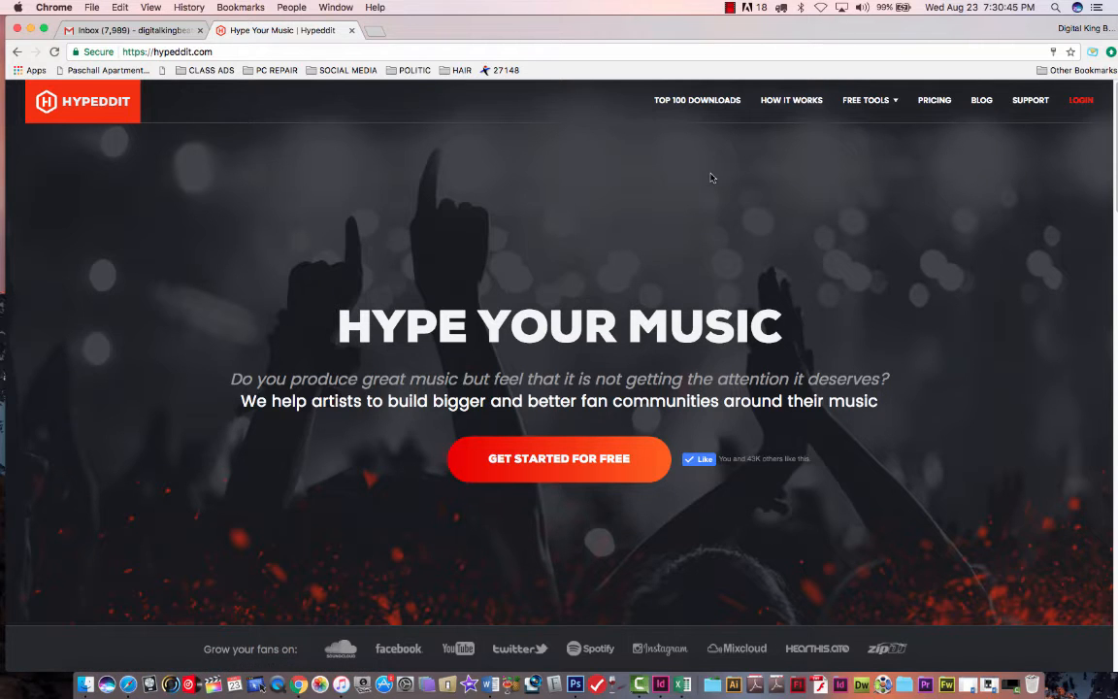
{"action": "mouse_move", "coordinate": [644, 221]}
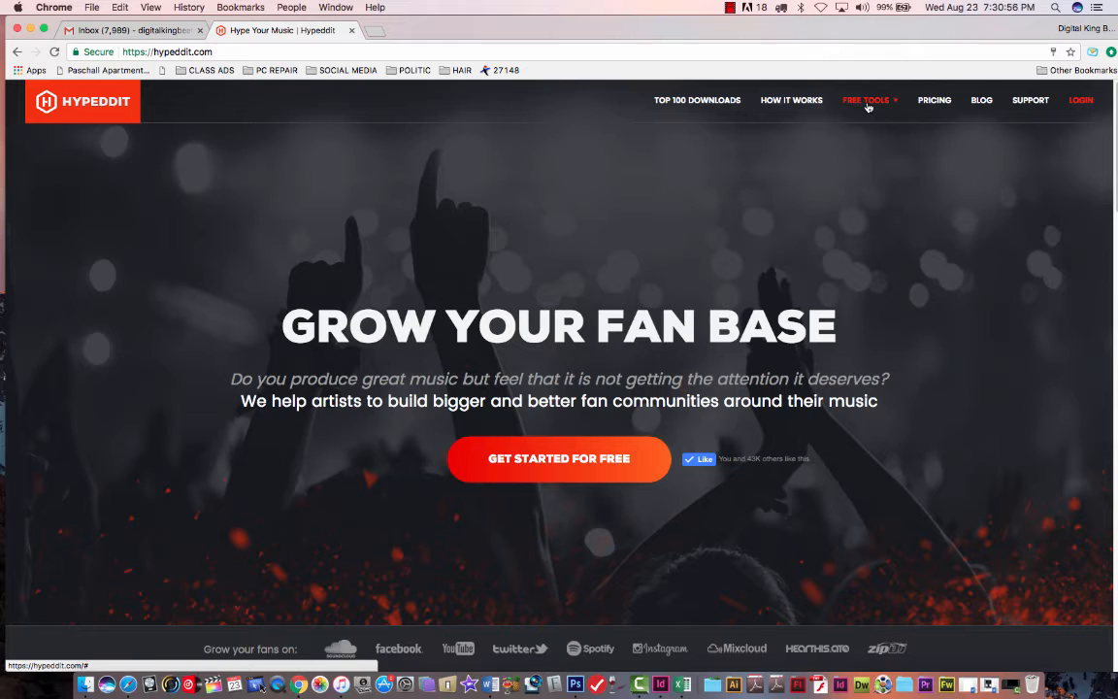
{"action": "left_click", "coordinate": [866, 100]}
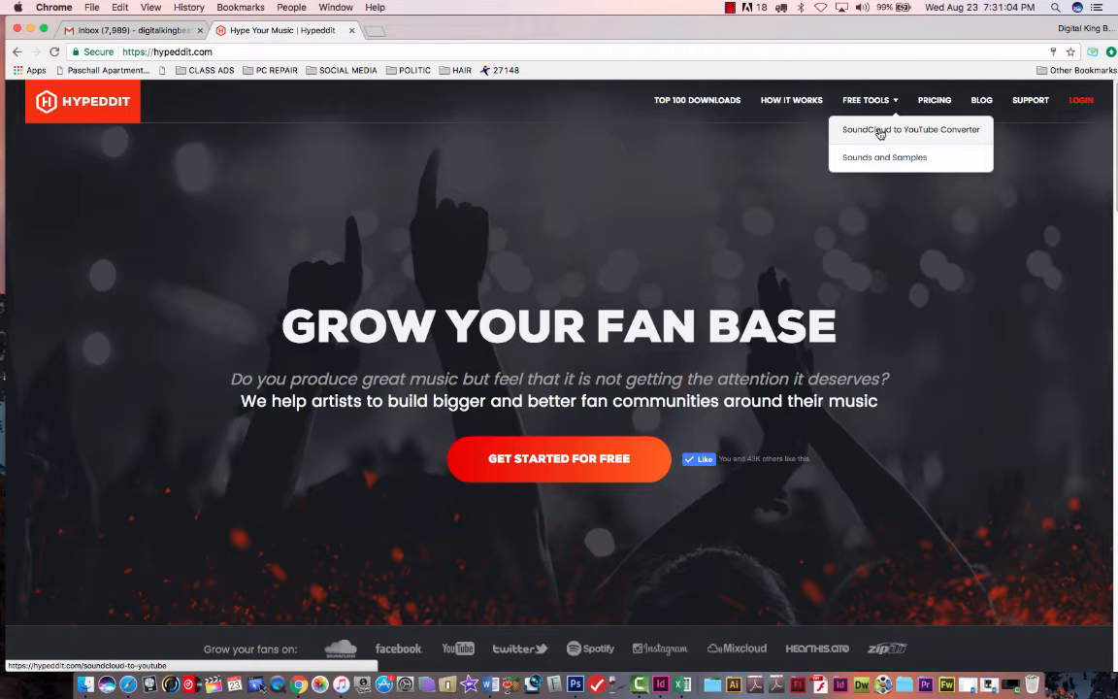
{"action": "left_click", "coordinate": [908, 128]}
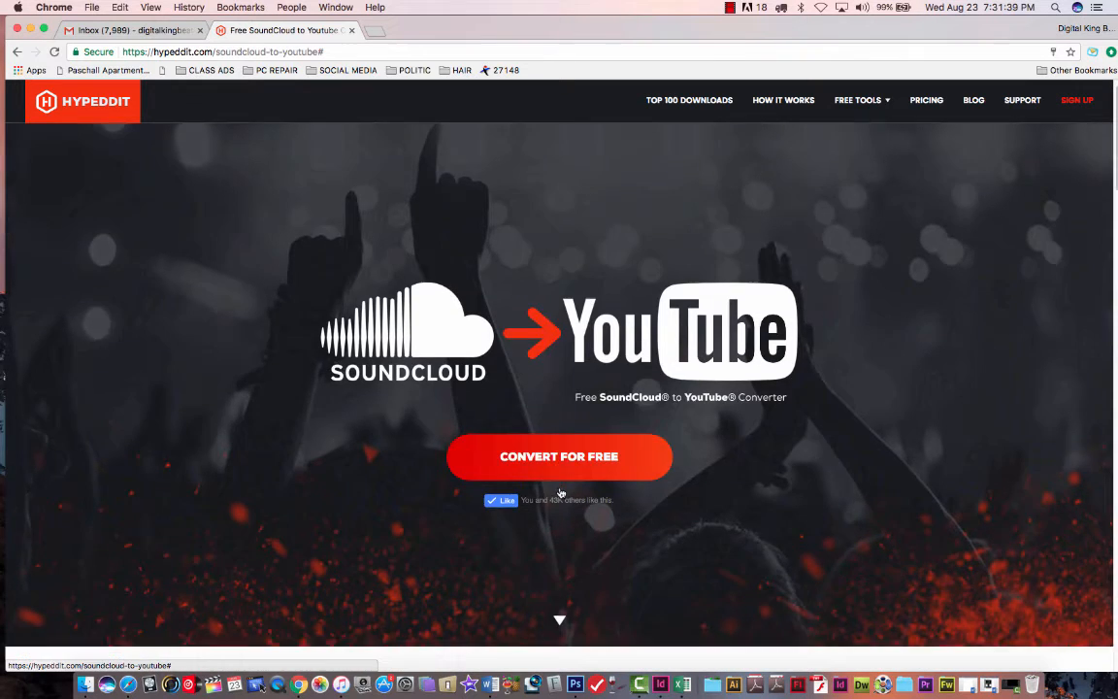
- Start the free conversion and authorize Hypeddit to access the SoundCloud account
{"action": "left_click", "coordinate": [559, 456]}
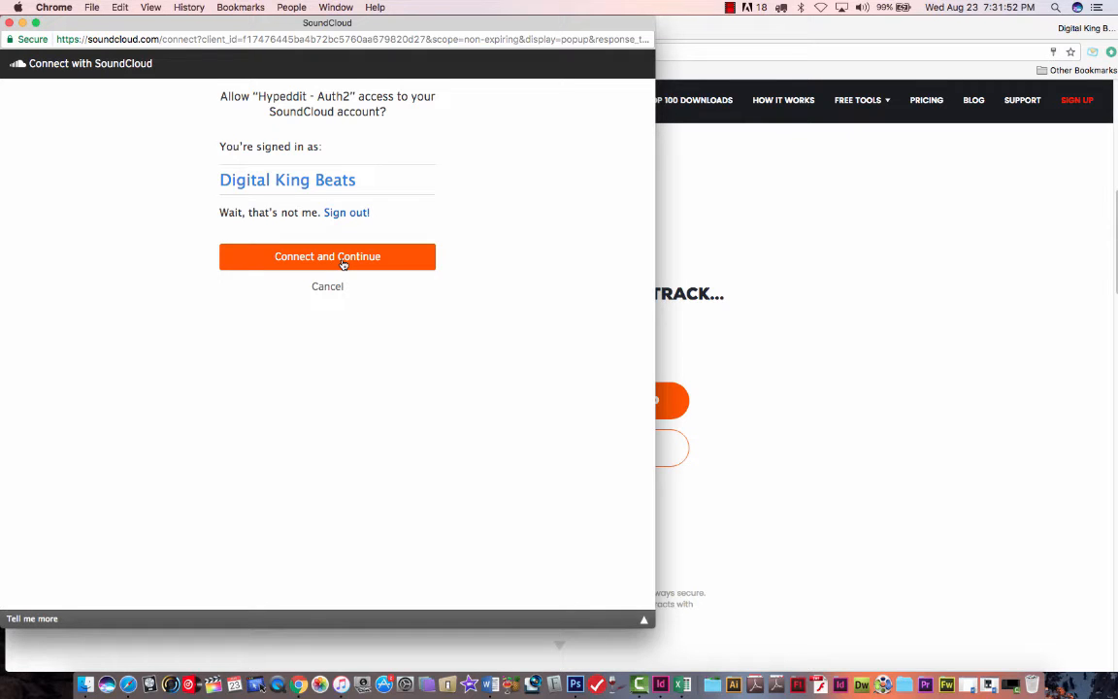
{"action": "left_click", "coordinate": [326, 256]}
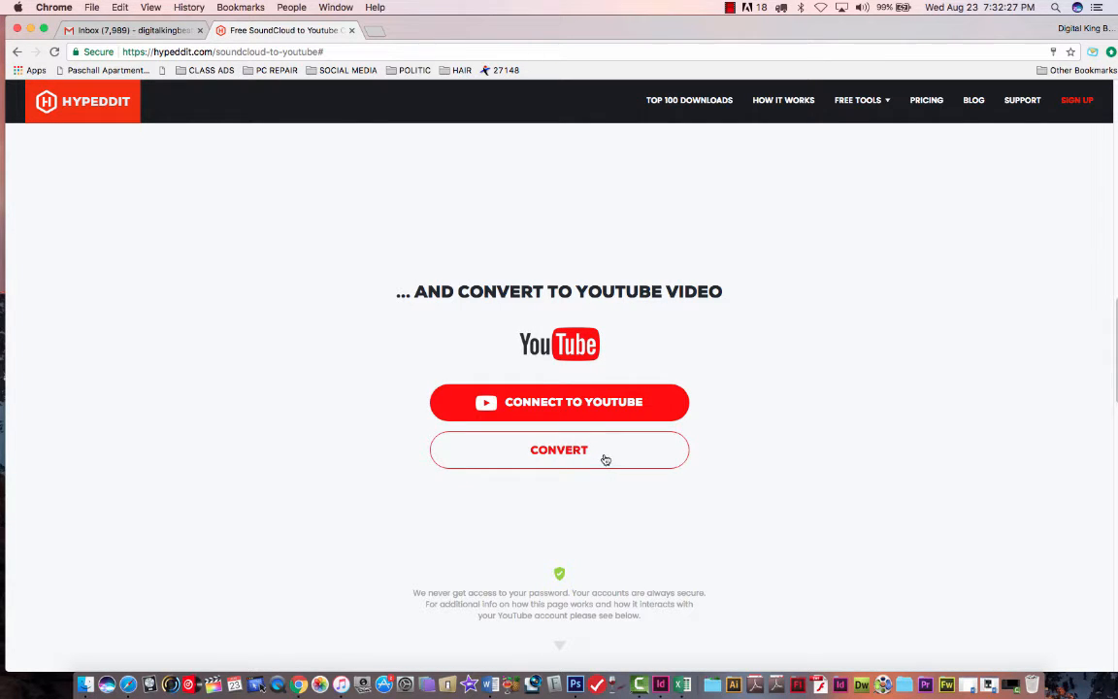
- Trigger conversion of the SoundCloud track into a YouTube video
{"action": "left_click", "coordinate": [559, 450]}
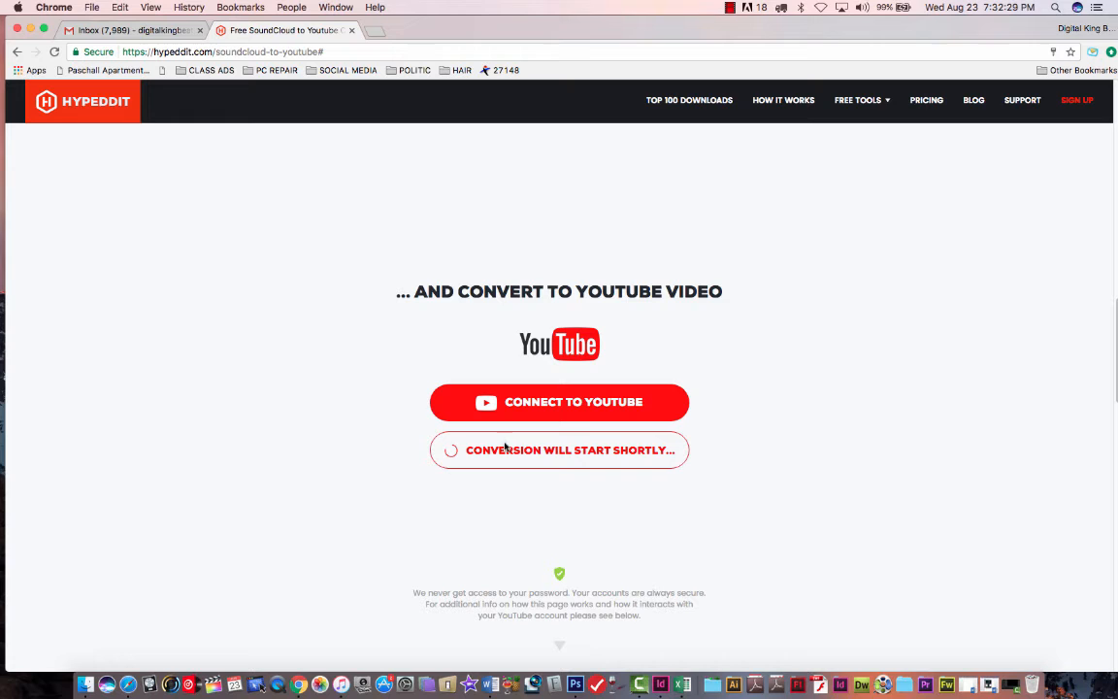
{"action": "mouse_move", "coordinate": [276, 345]}
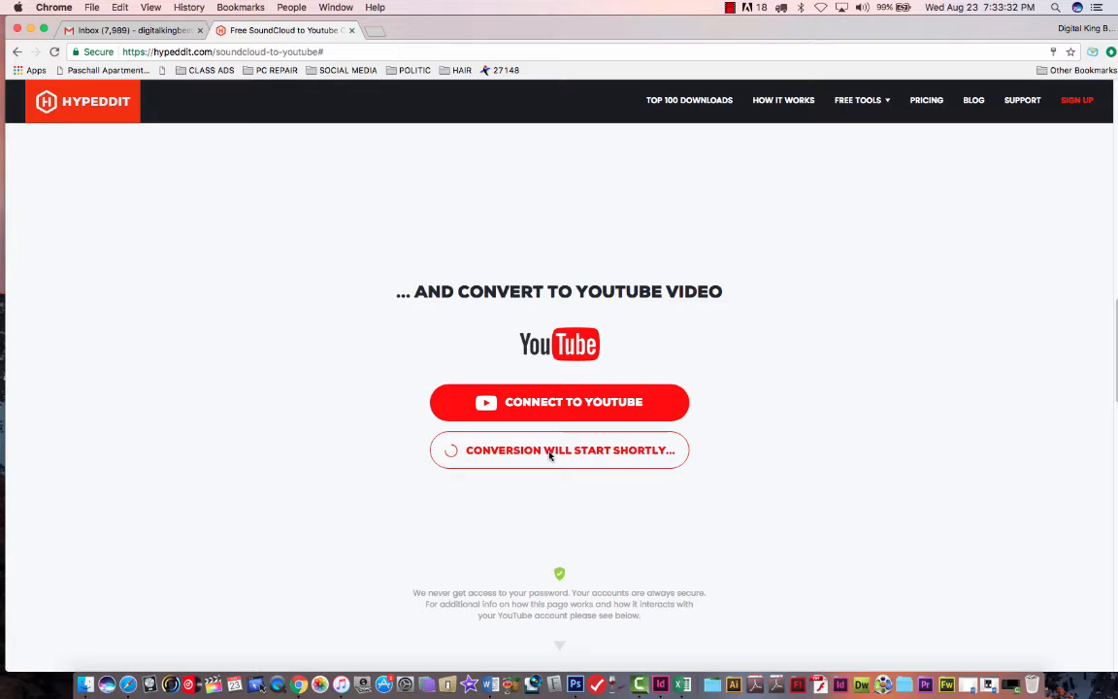
{"action": "mouse_move", "coordinate": [299, 268]}
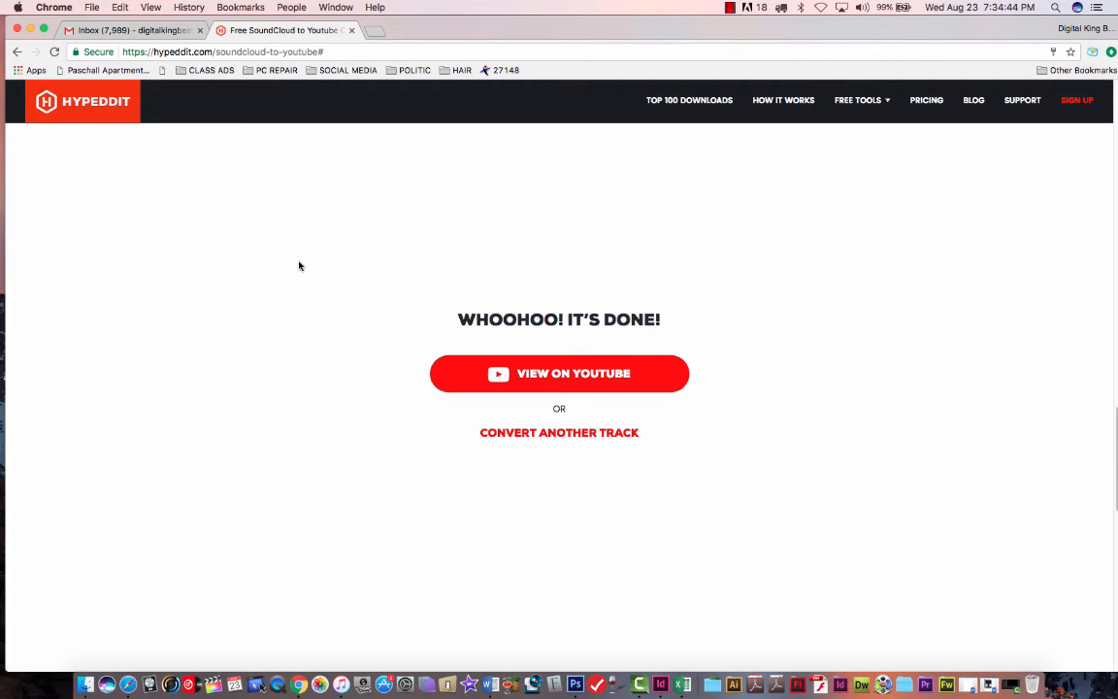
- View Now's Your Moment on YouTube, select its Hypeddit-credited description, and return to the other tab
{"action": "left_click", "coordinate": [558, 373]}
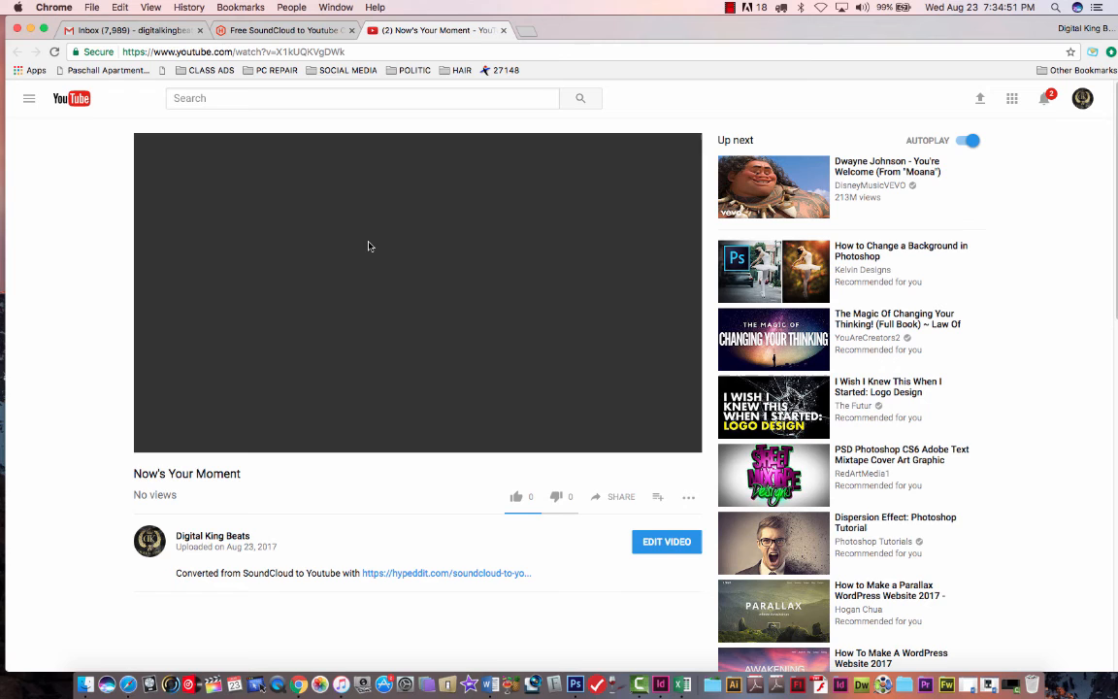
{"action": "scroll", "scroll_direction": "down", "scroll_amount": 3}
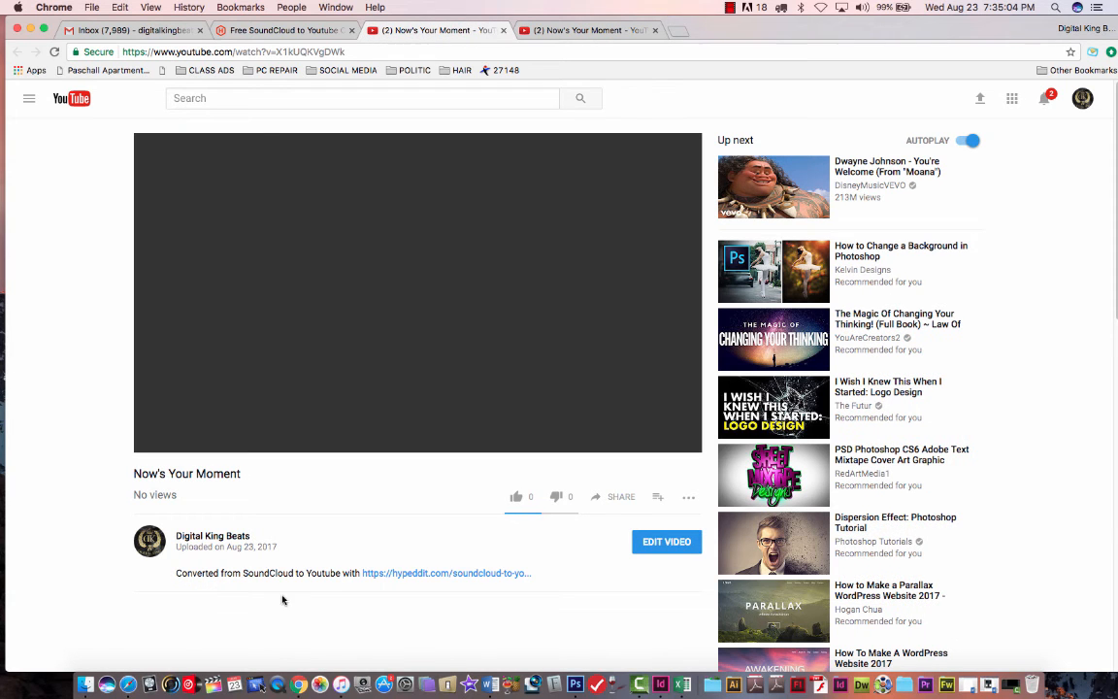
{"action": "scroll", "scroll_direction": "down", "scroll_amount": 3}
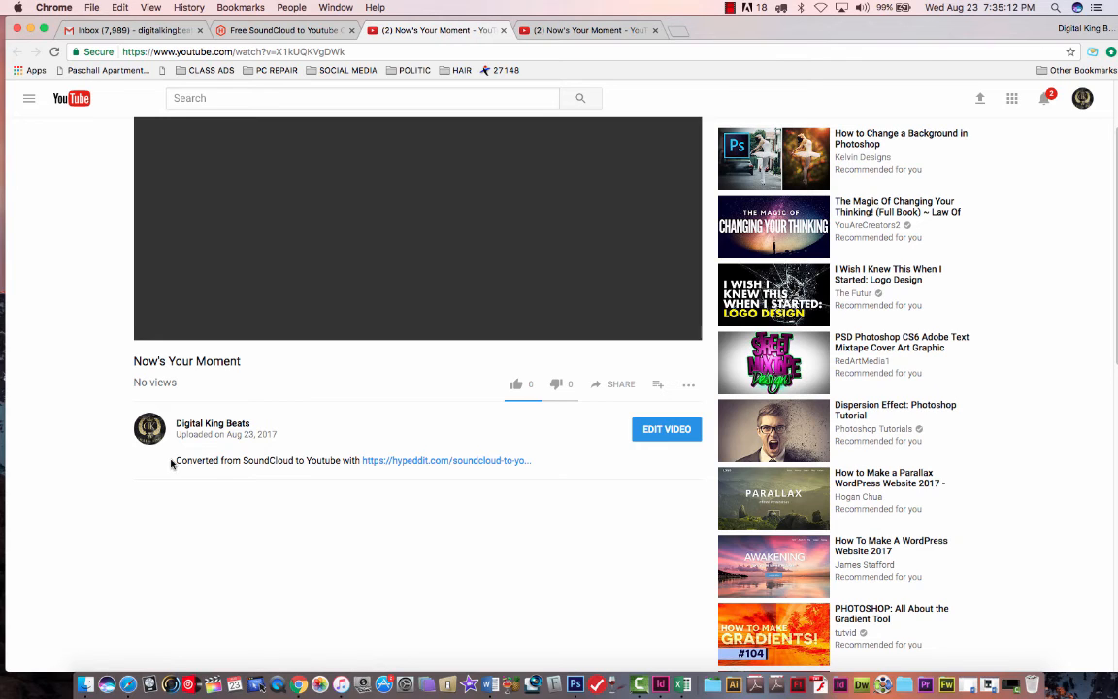
{"action": "left_click_drag", "start_coordinate": [175, 460], "coordinate": [532, 460]}
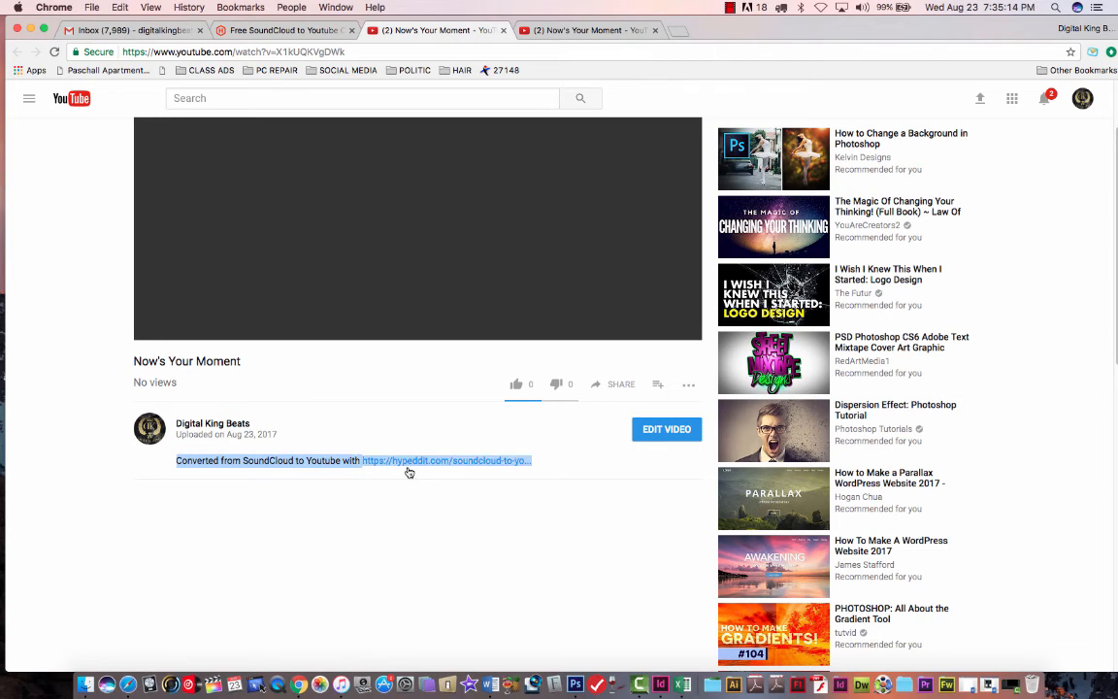
{"action": "mouse_move", "coordinate": [43, 396]}
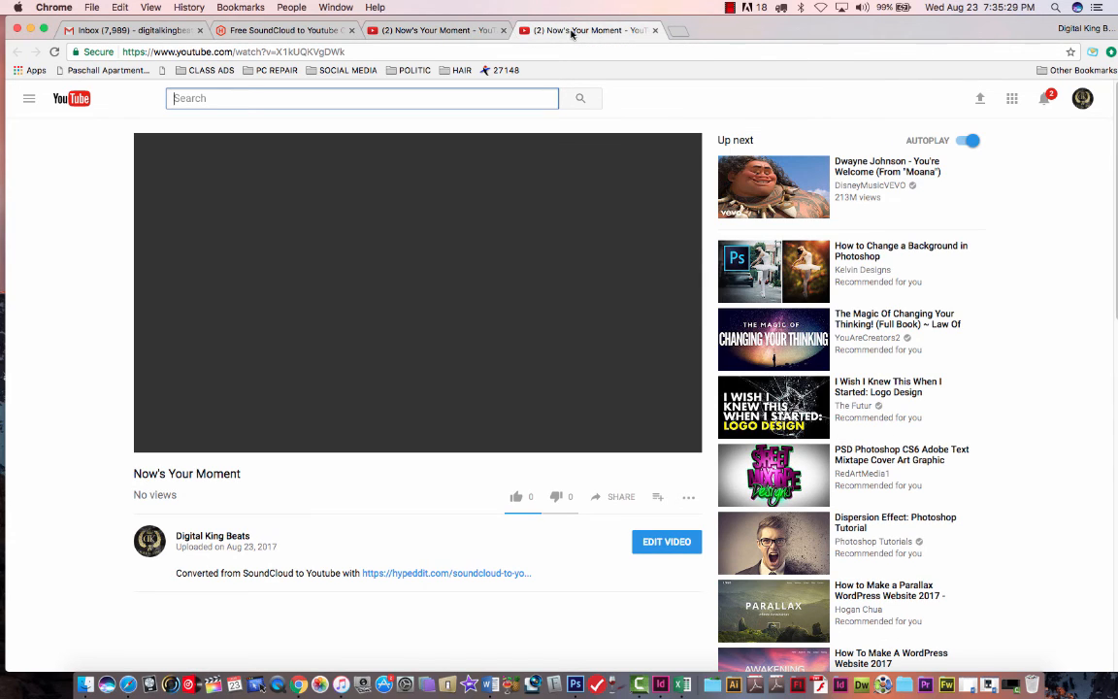
{"action": "left_click", "coordinate": [29, 97]}
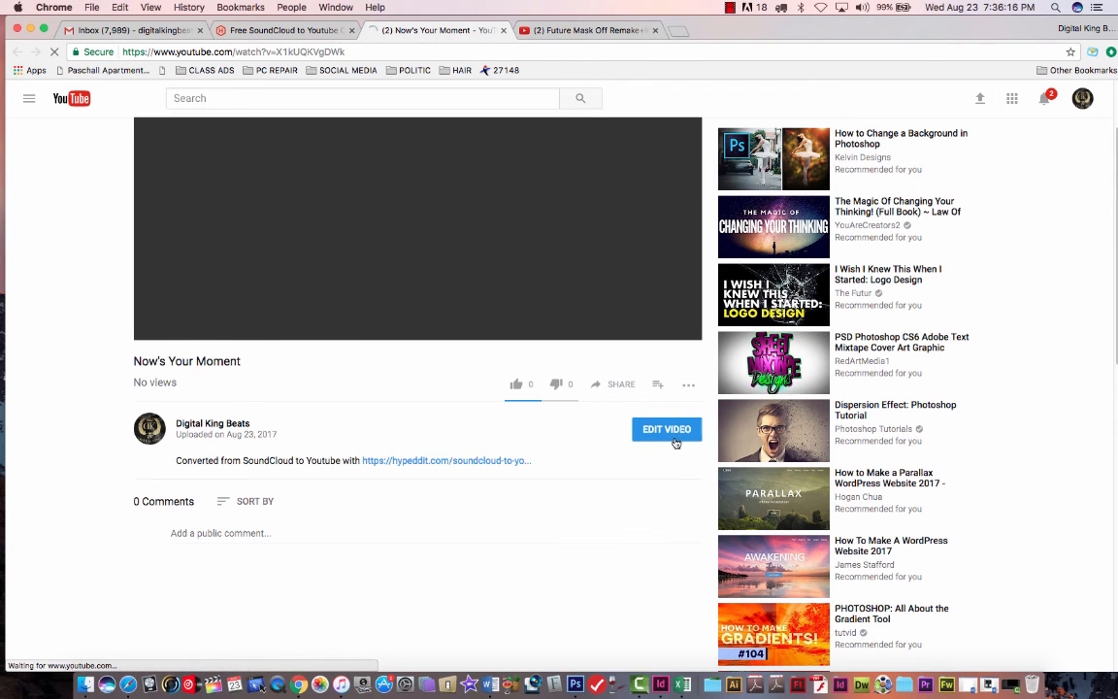
- Bring Now's Your Moment into Creator Studio via Edit Video
{"action": "left_click", "coordinate": [666, 429]}
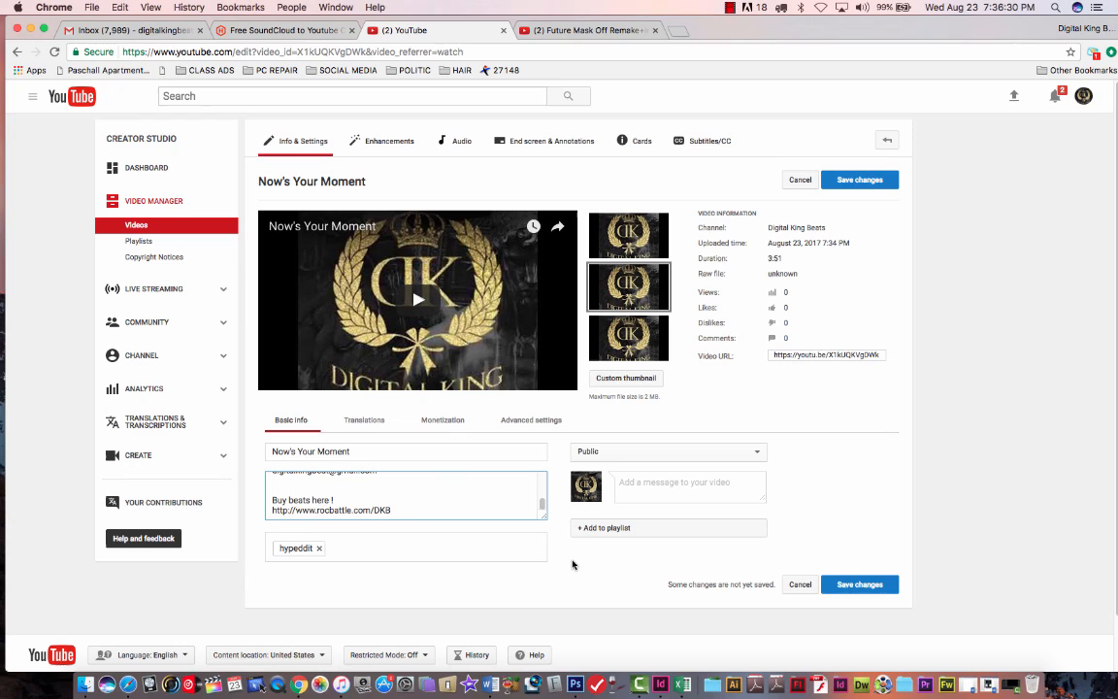
{"action": "mouse_move", "coordinate": [593, 557]}
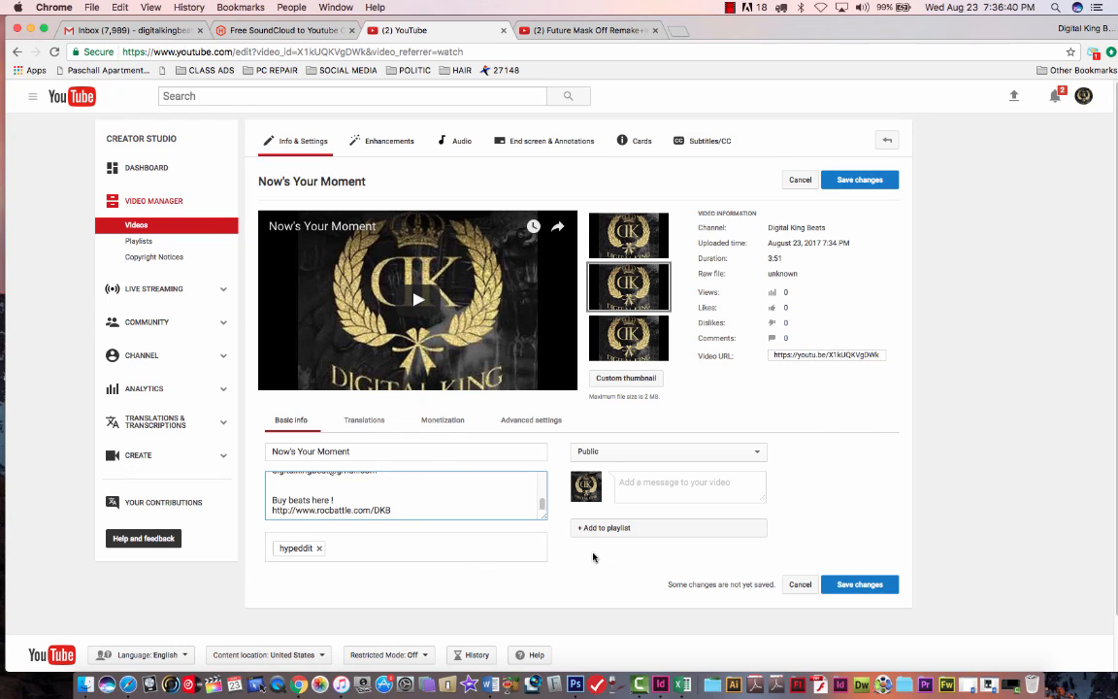